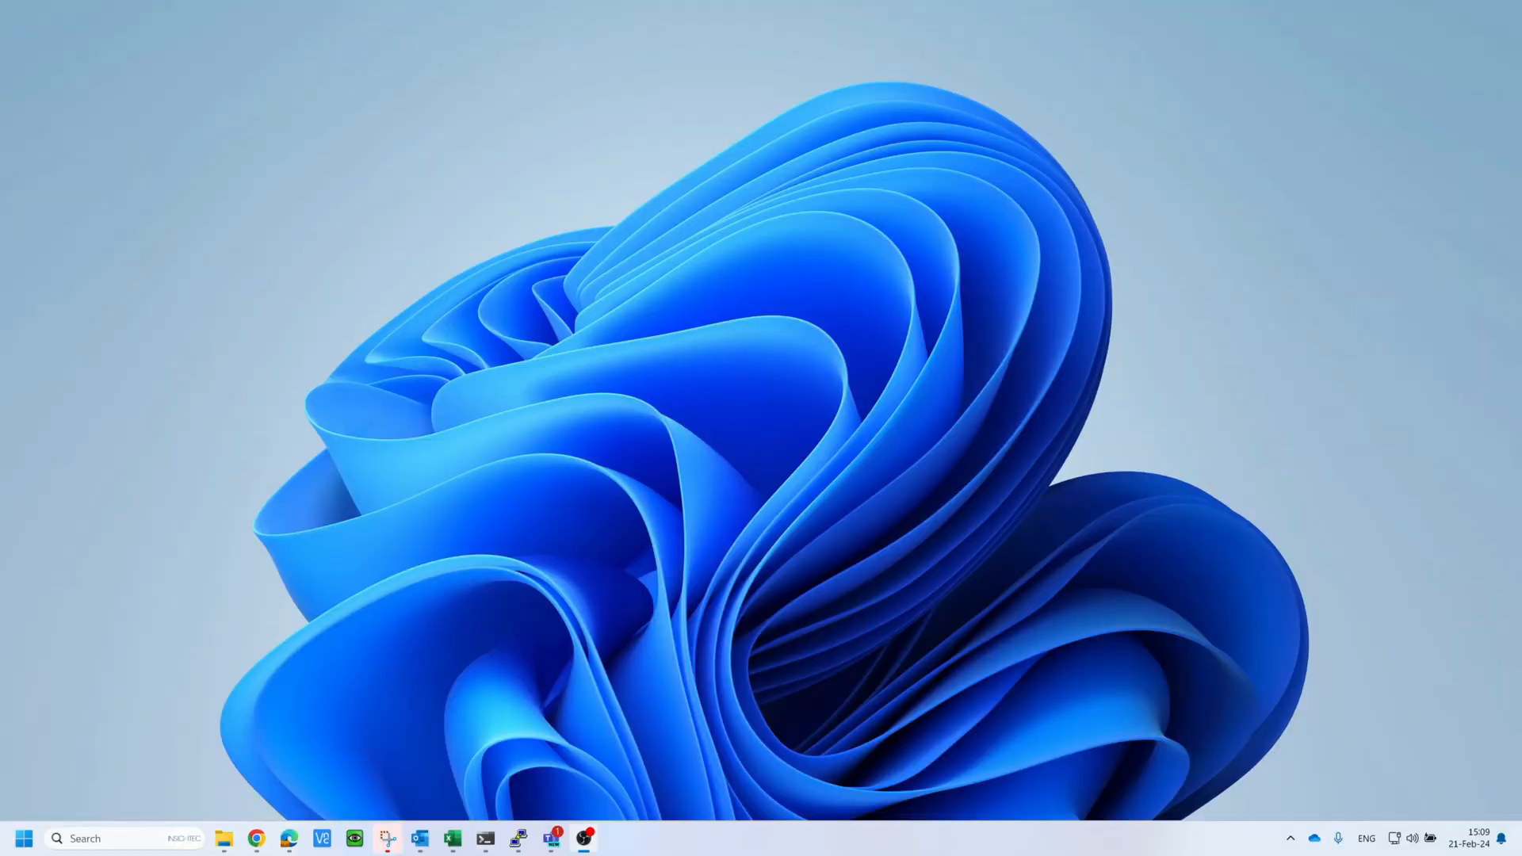
# - Download the ready-made PiKVM V4 Mini OS image from pikvm.org/download in Chrome
pyautogui.click(256, 837)
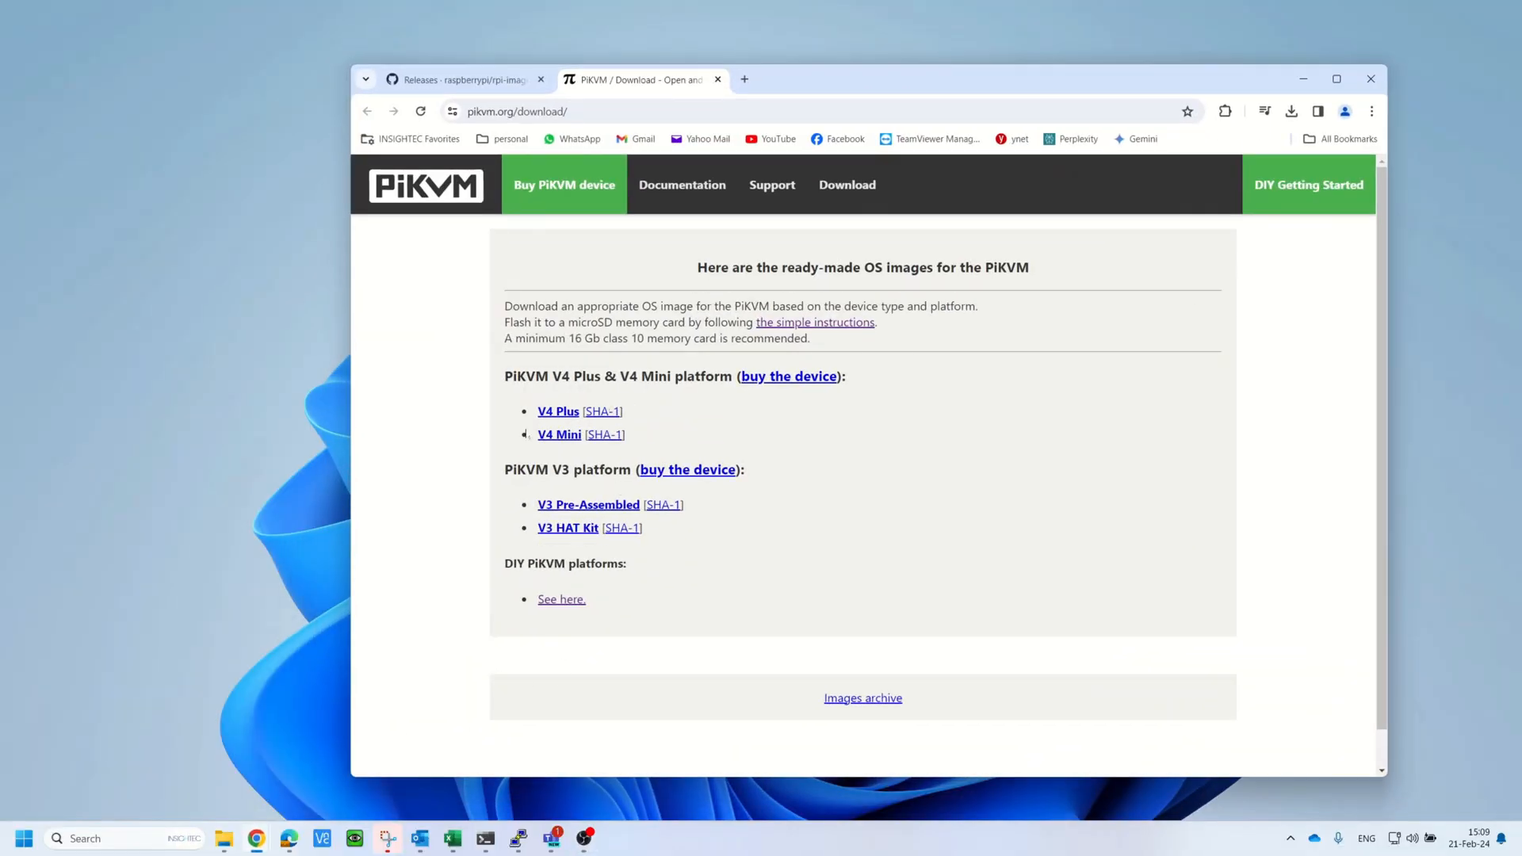
pyautogui.click(463, 79)
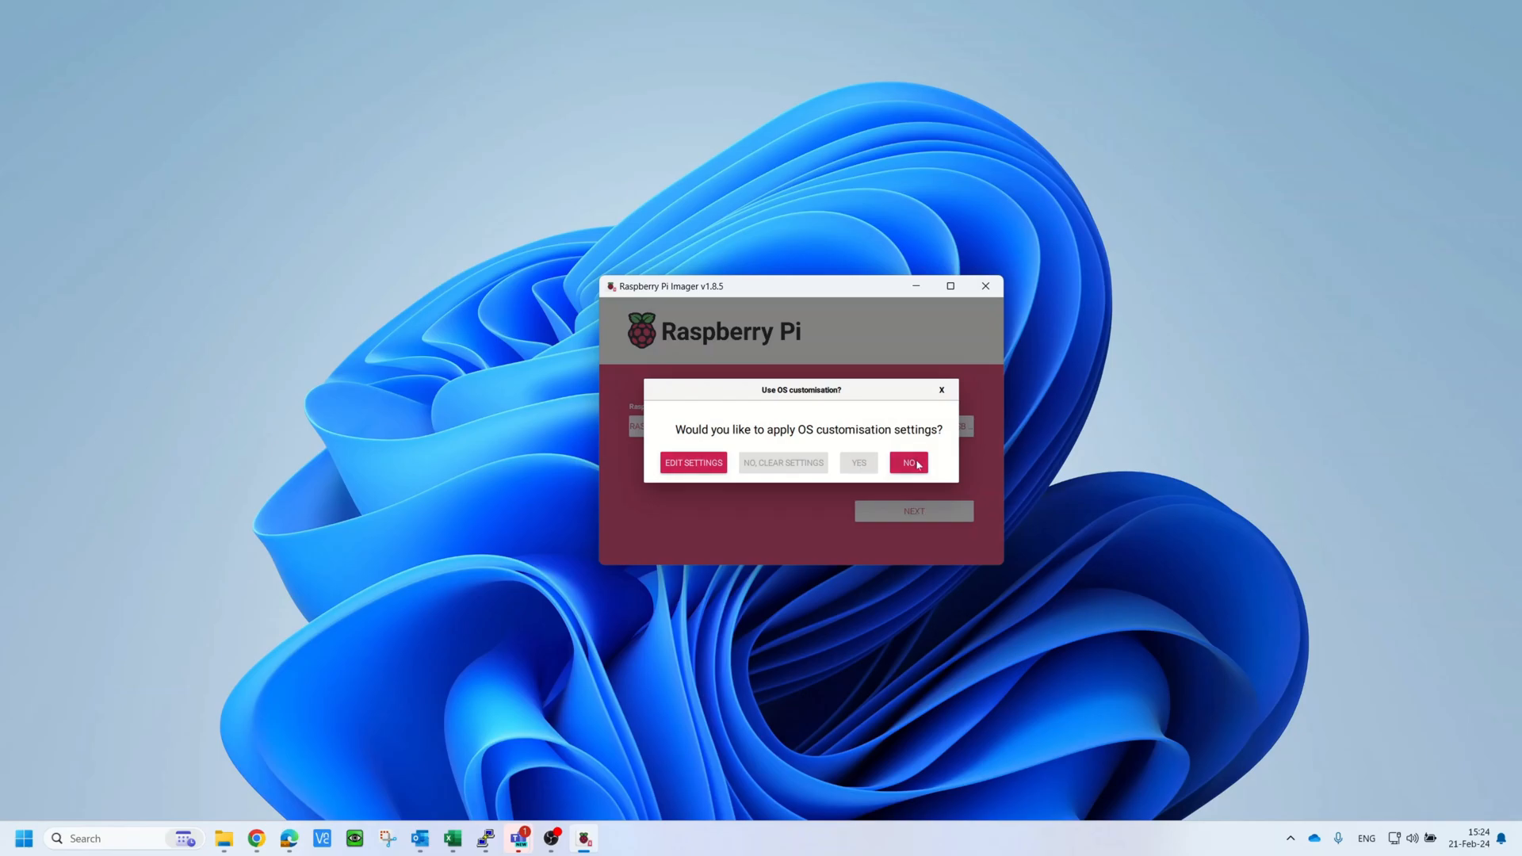
# - Decline OS customisation and continue writing the PiKVM image
pyautogui.click(908, 463)
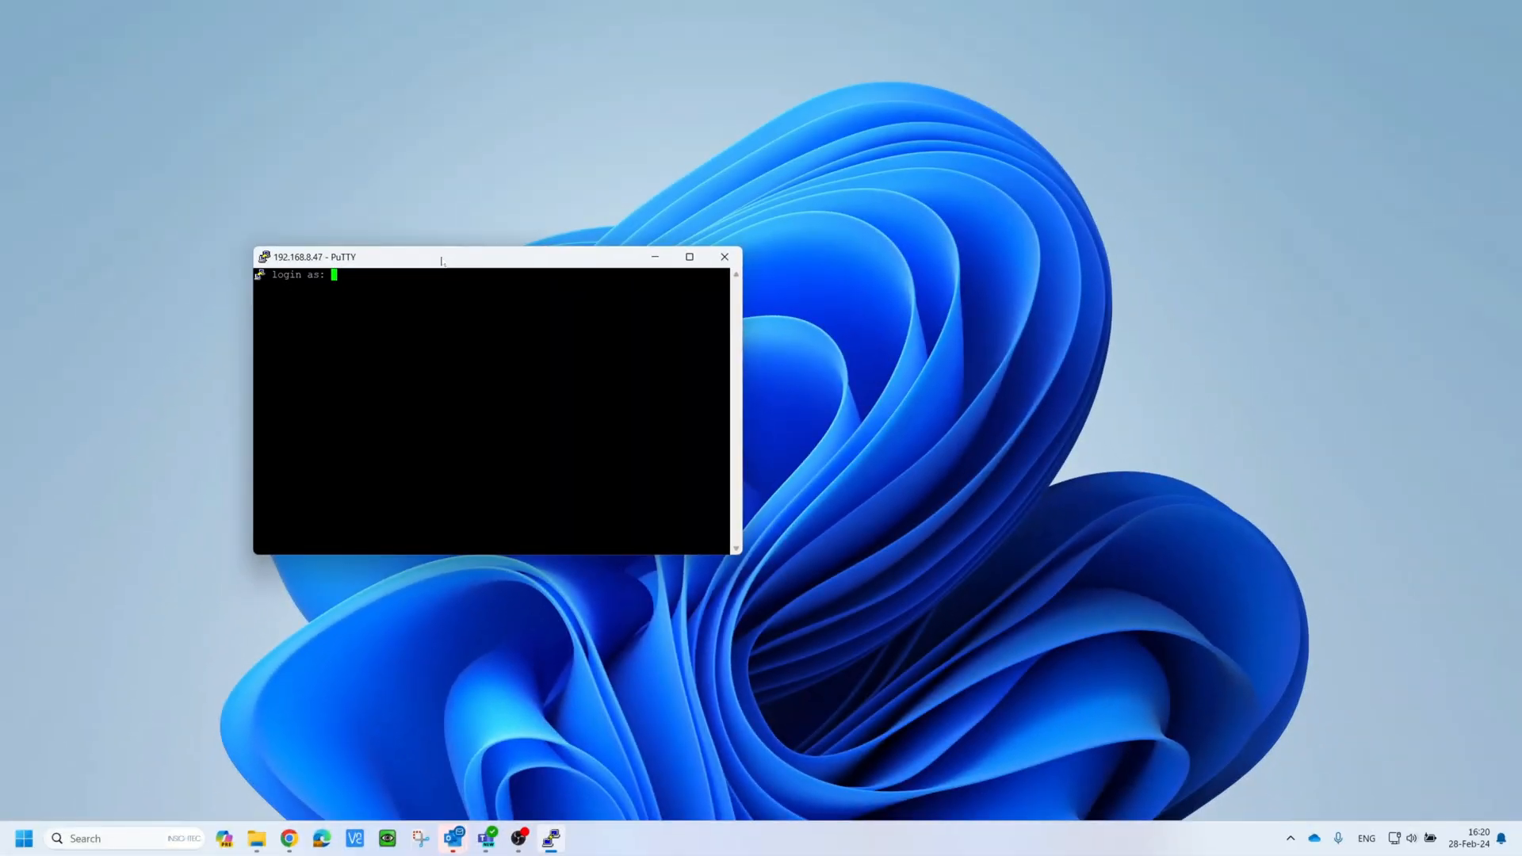
# - Log in as root, remount read-write with rw and change the root password
pyautogui.write('root')
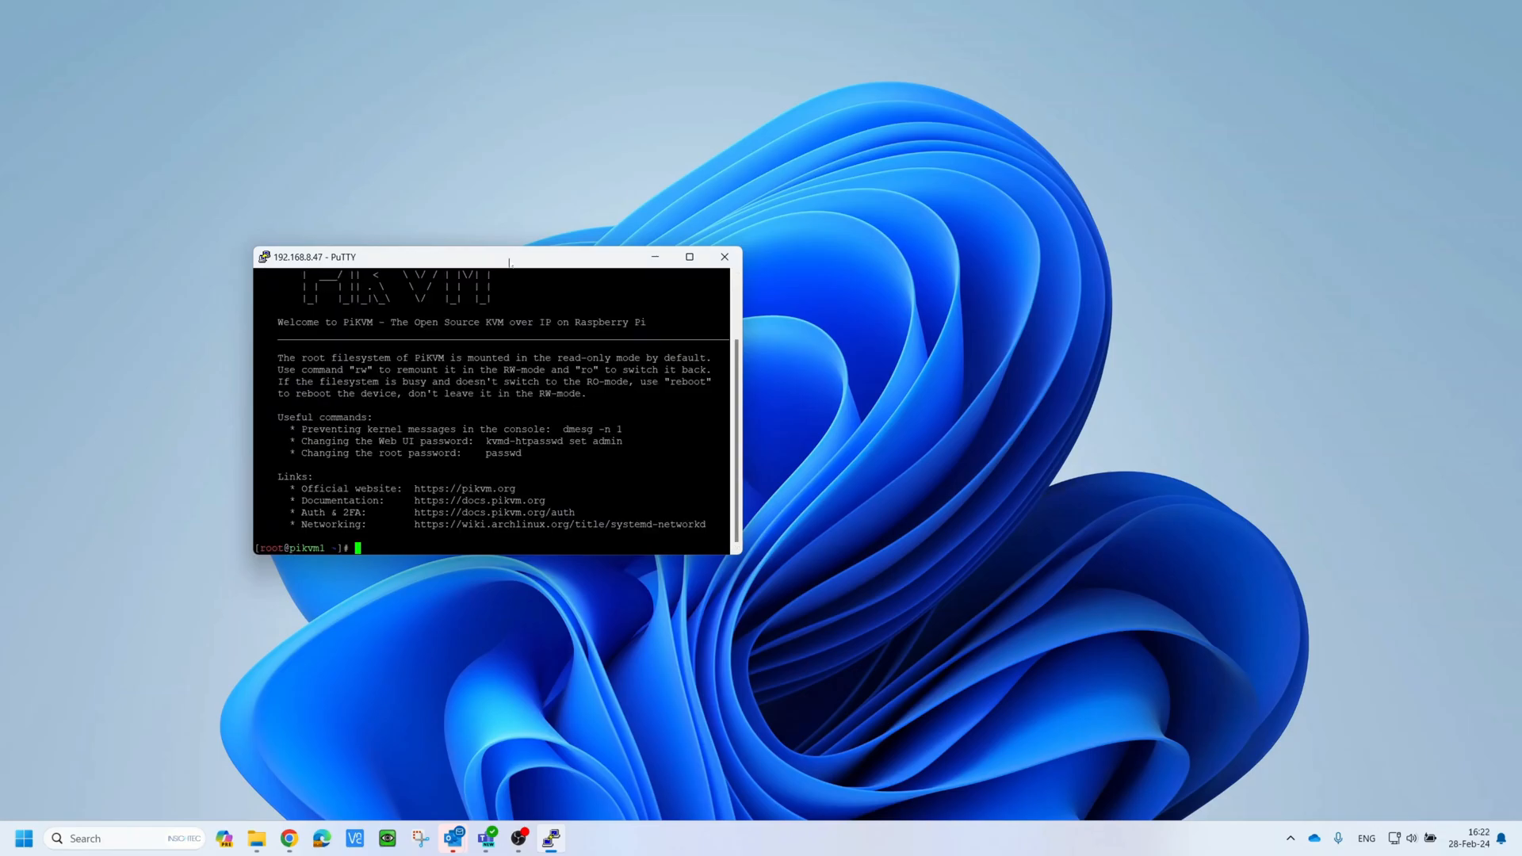
pyautogui.write('rw')
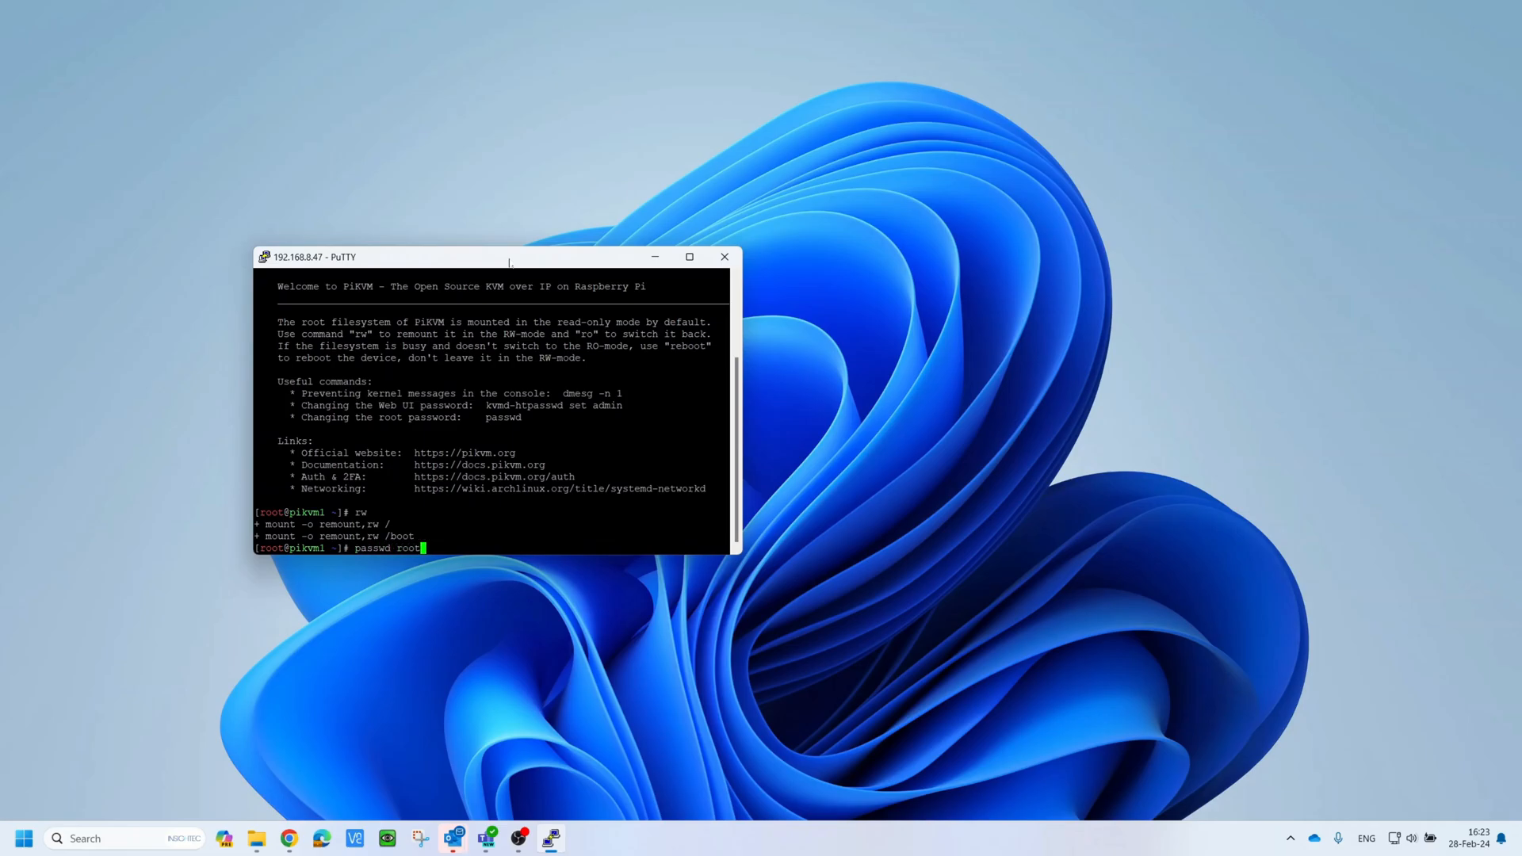
pyautogui.press('Enter')
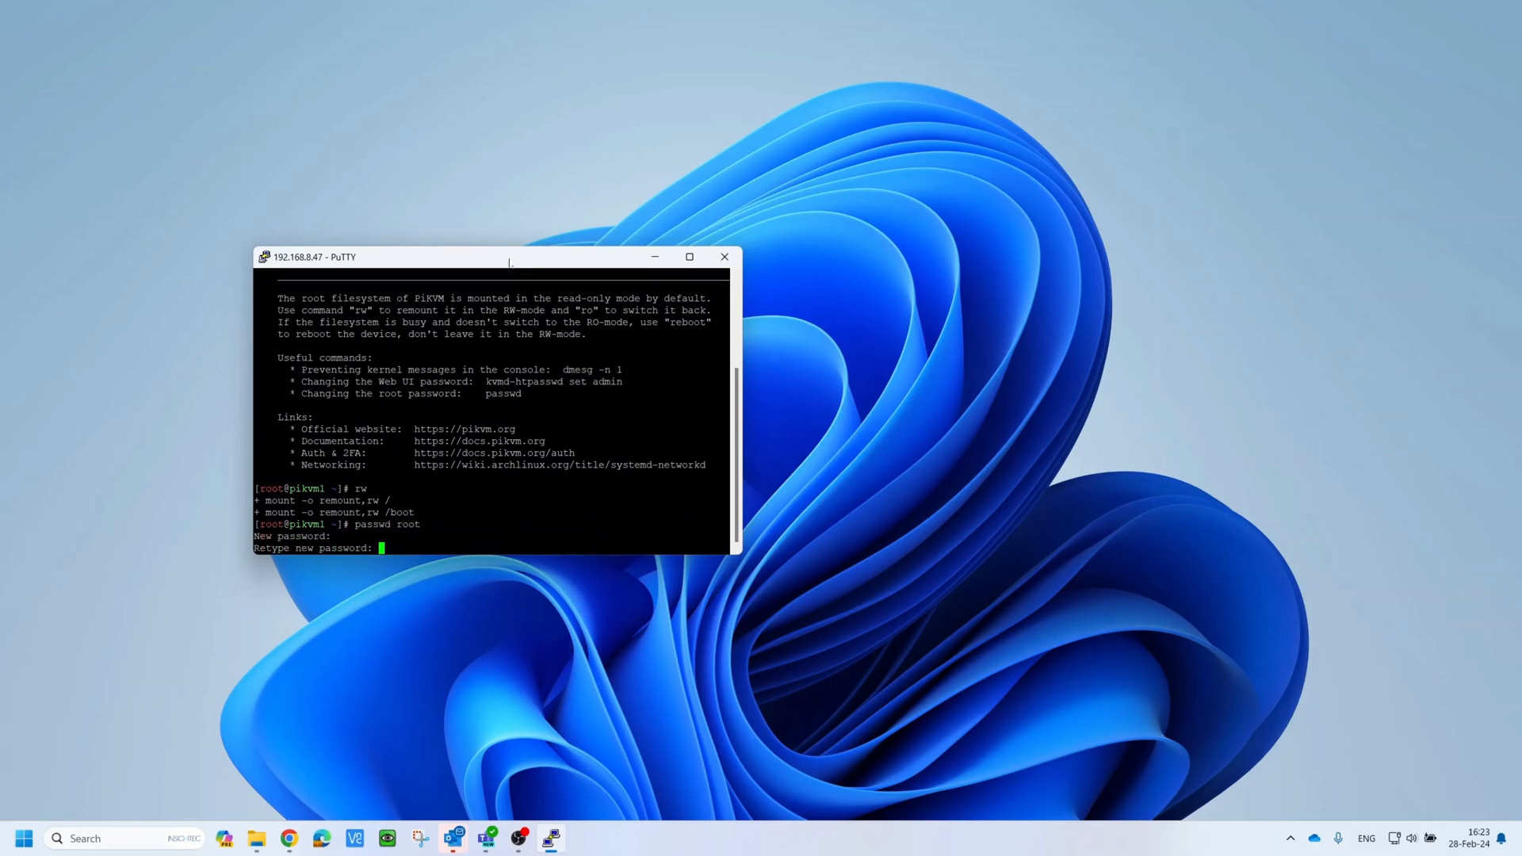
# - Change the web admin password with kvmd-htpasswd set admin, then remount read-only with ro
pyautogui.write('kvm1 ~]# kv')
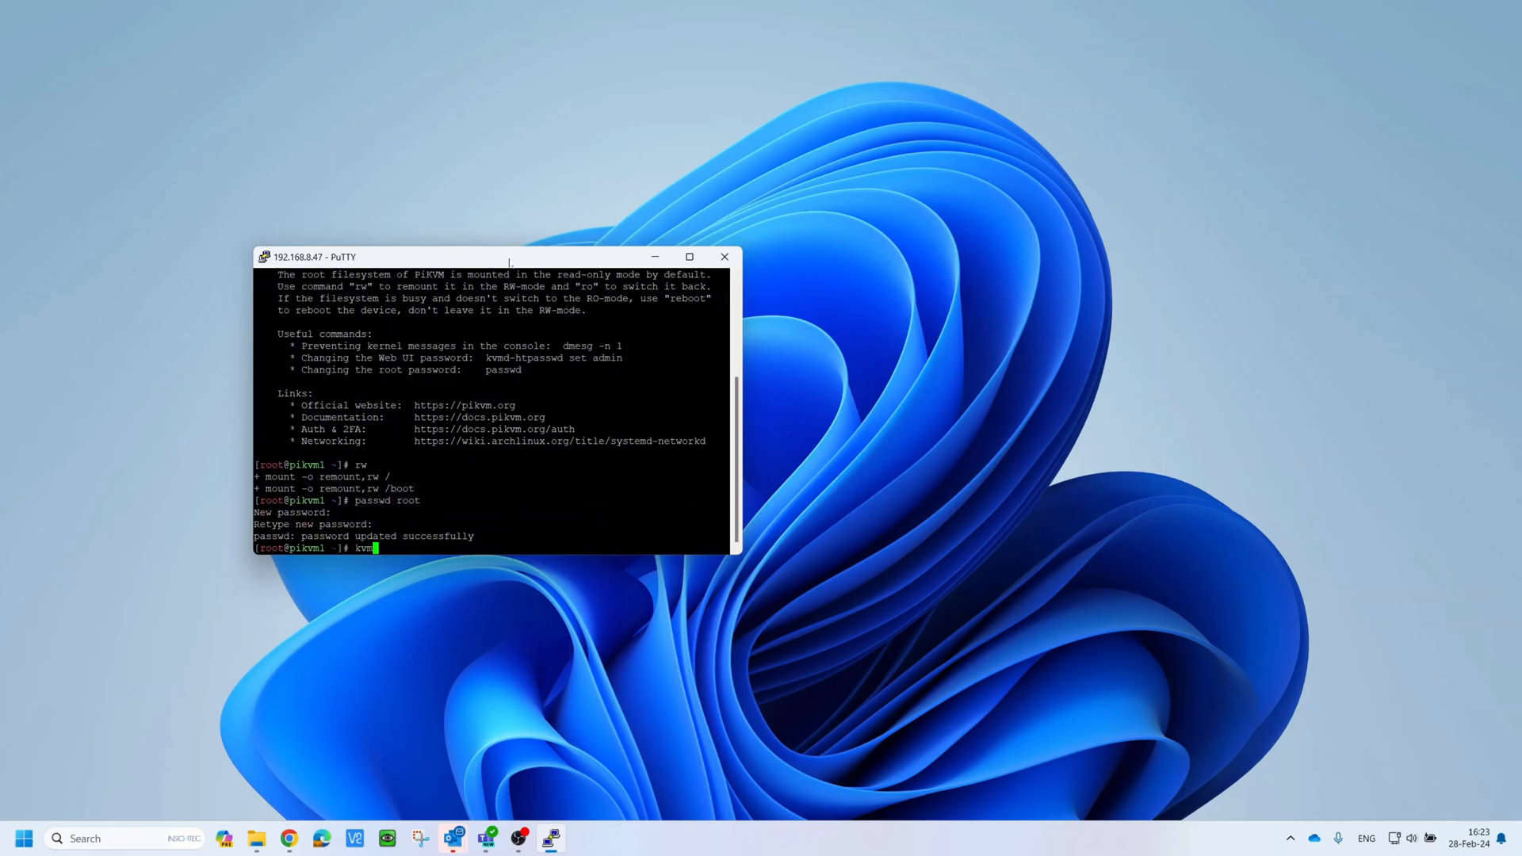
pyautogui.write('md-htpasswd')
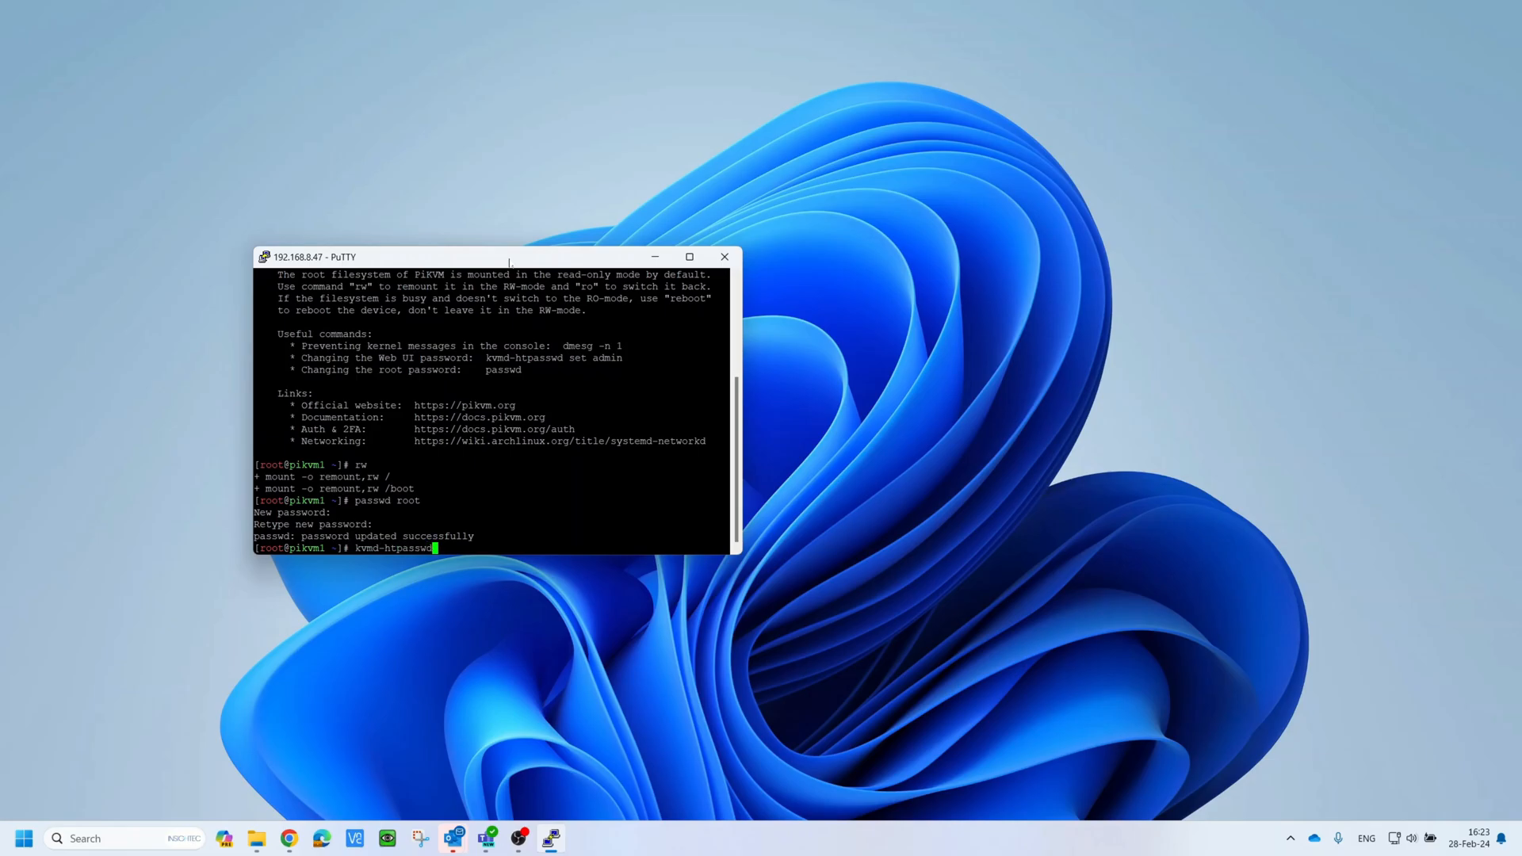
pyautogui.write('set')
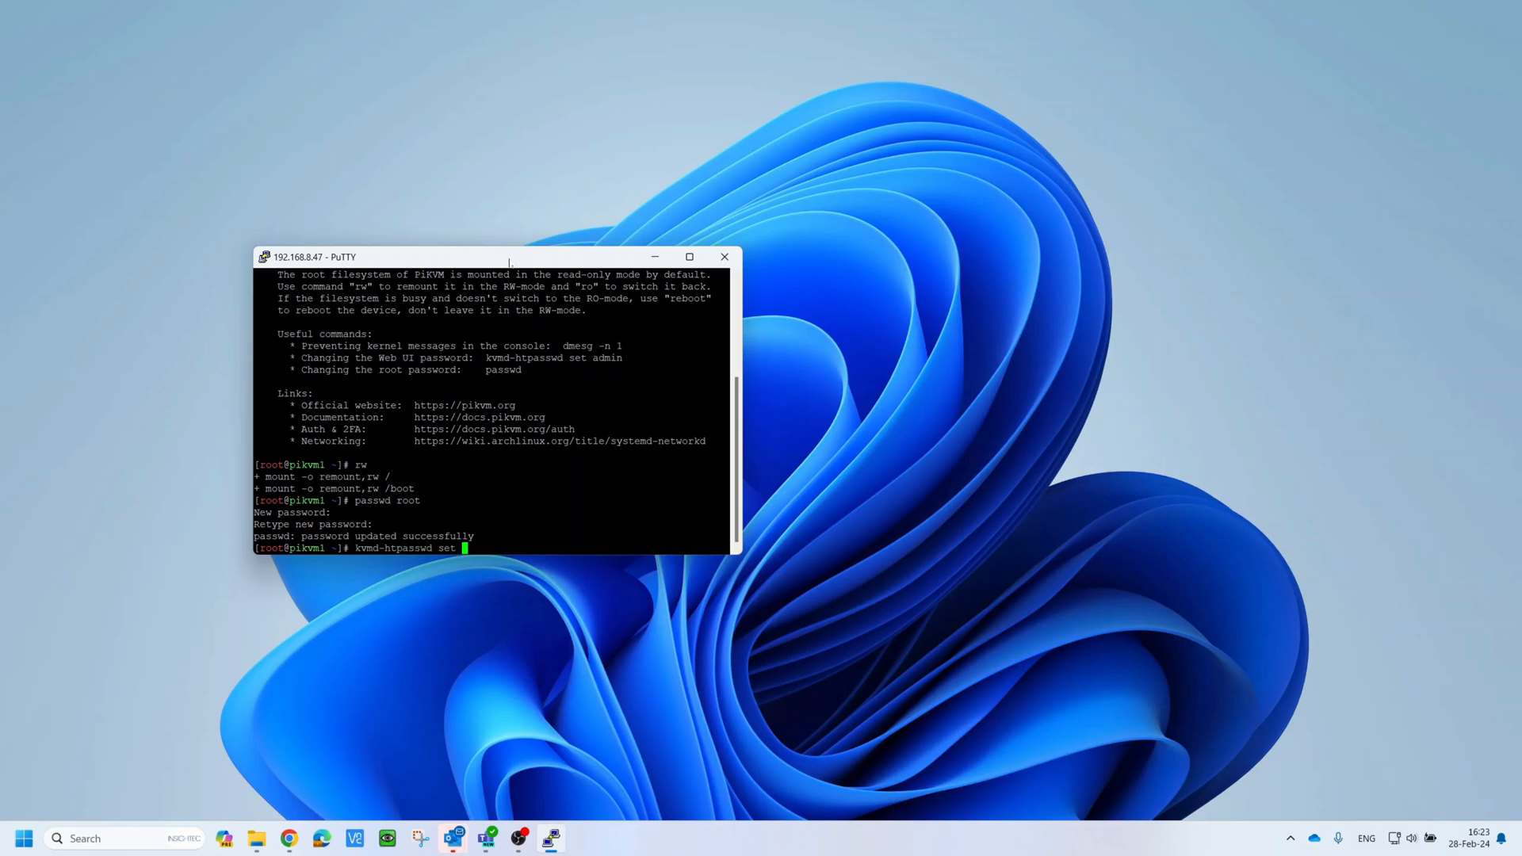
pyautogui.write('admin')
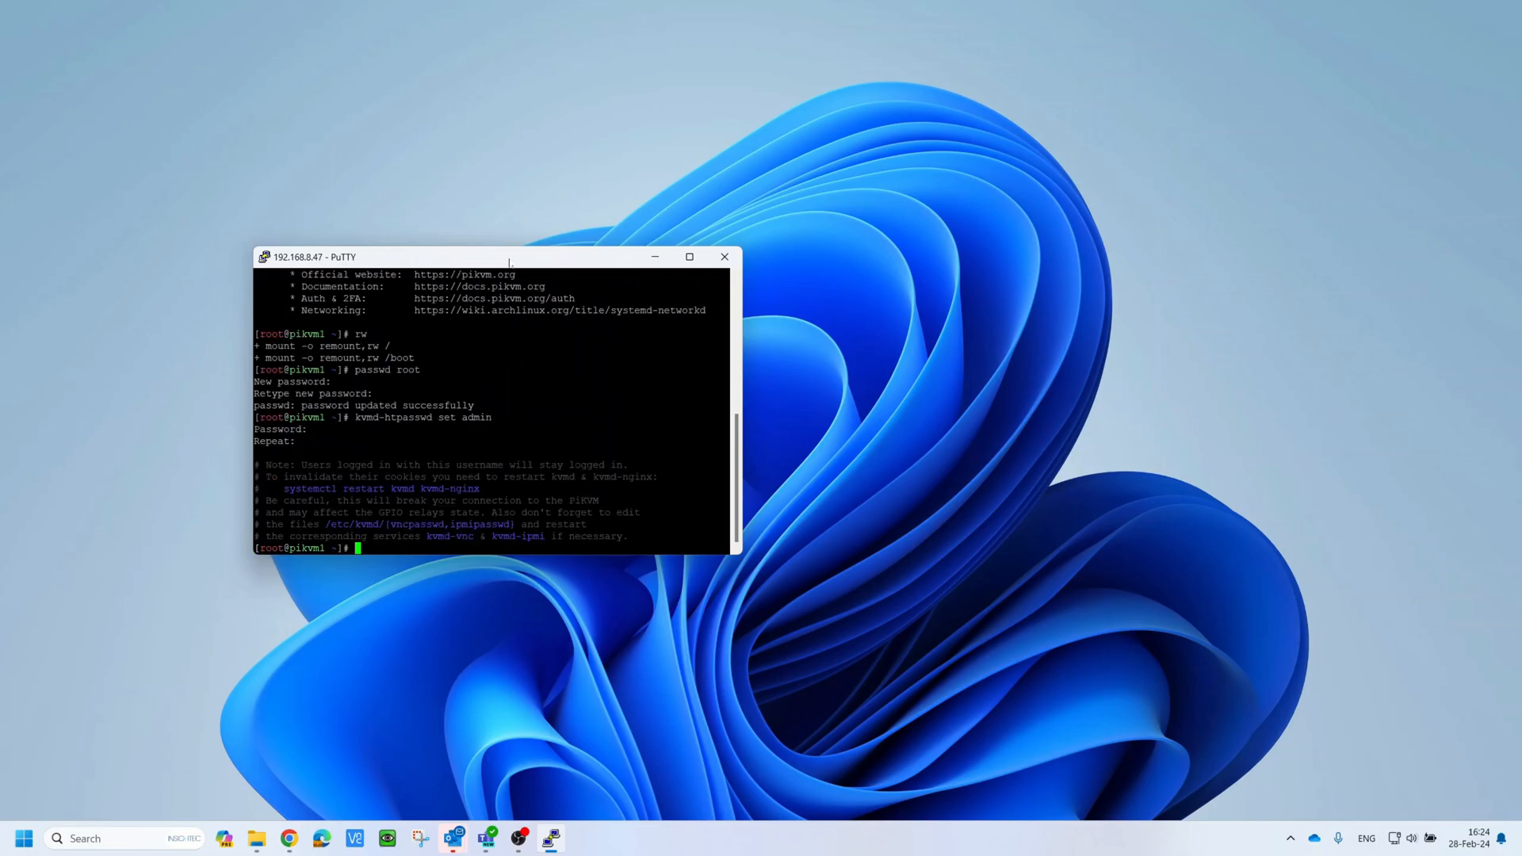
pyautogui.write('ro')
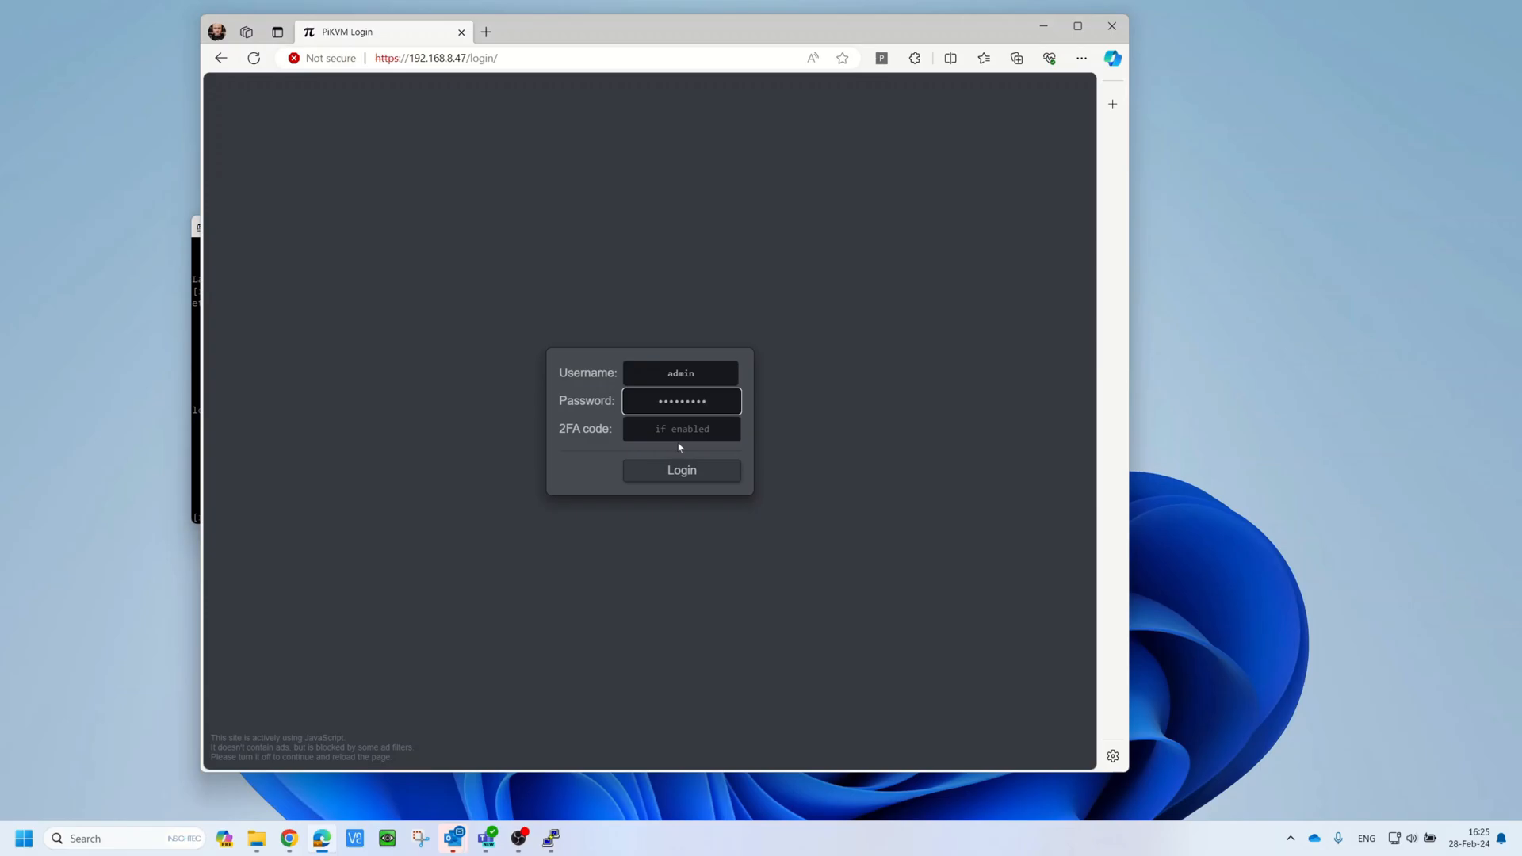
# - Log in to the PiKVM web interface and start the remote KVM desktop session
pyautogui.click(682, 469)
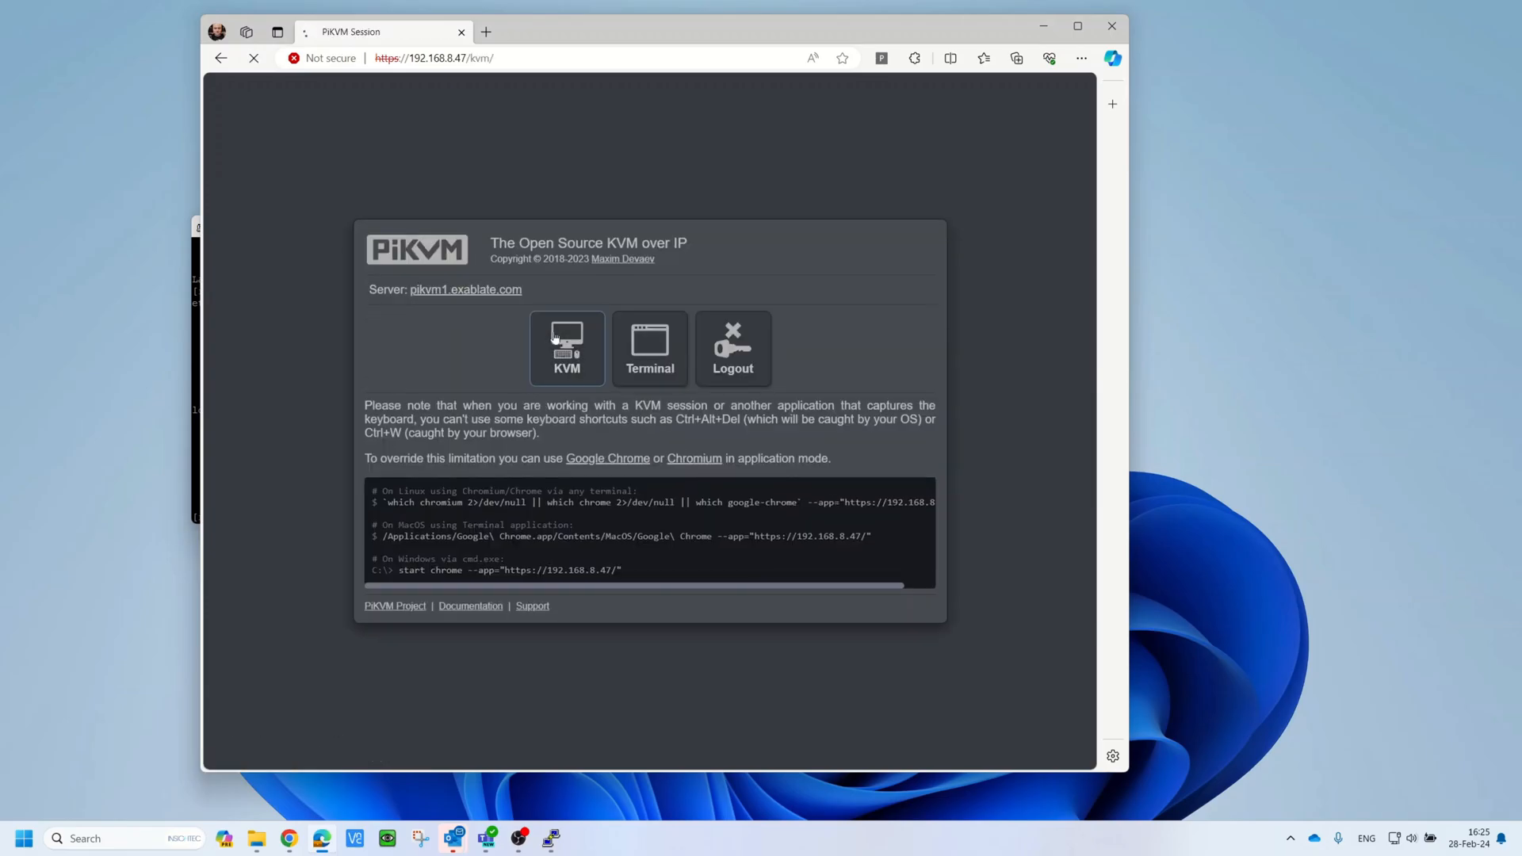
pyautogui.click(567, 347)
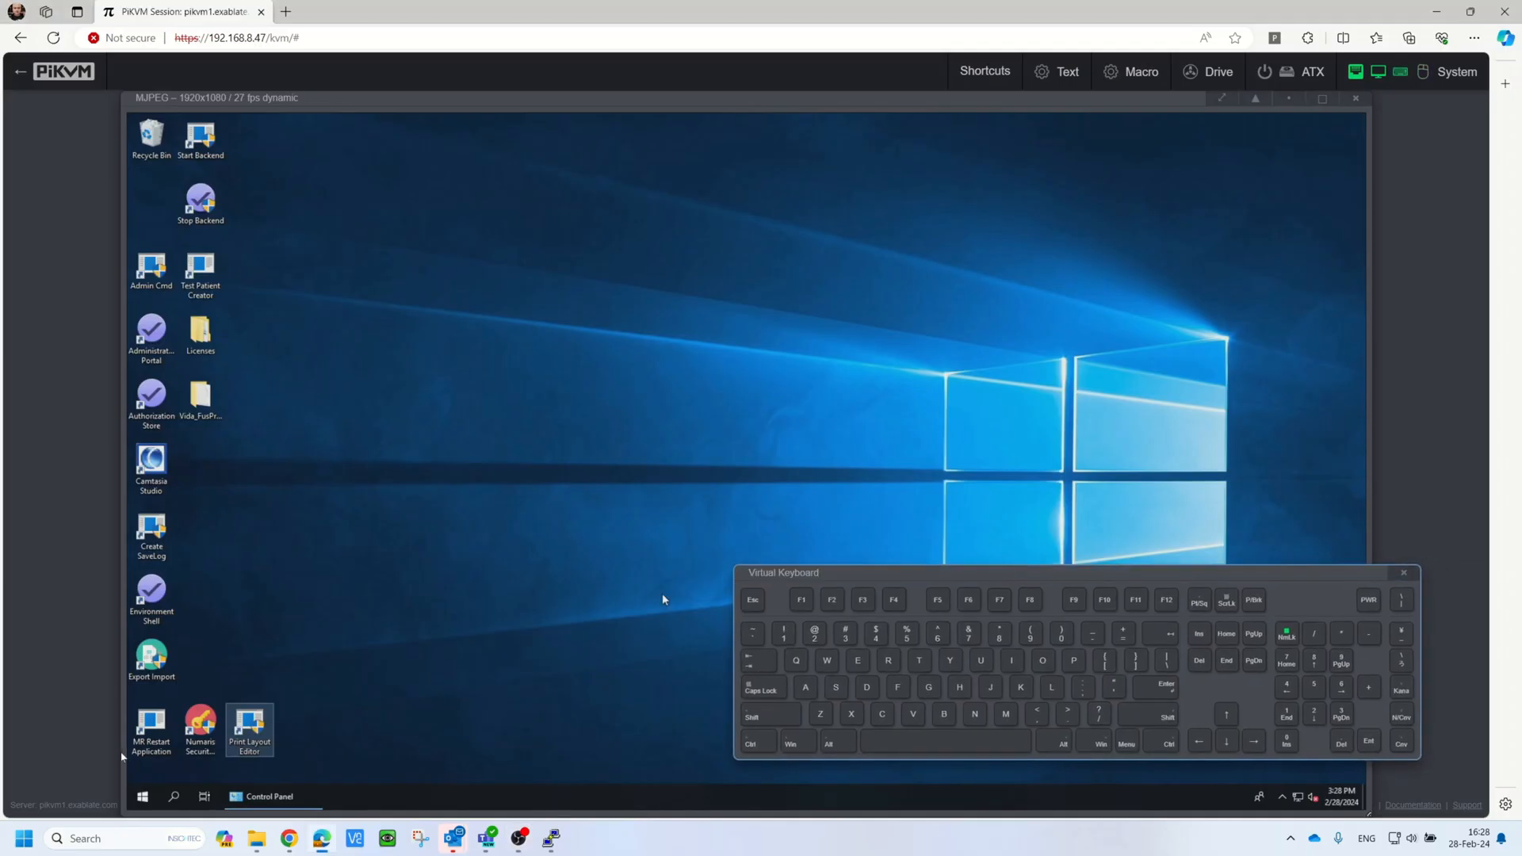
# - Browse the System, ATX power and Drive menus, then show the quick keyboard Shortcuts list
pyautogui.click(1404, 572)
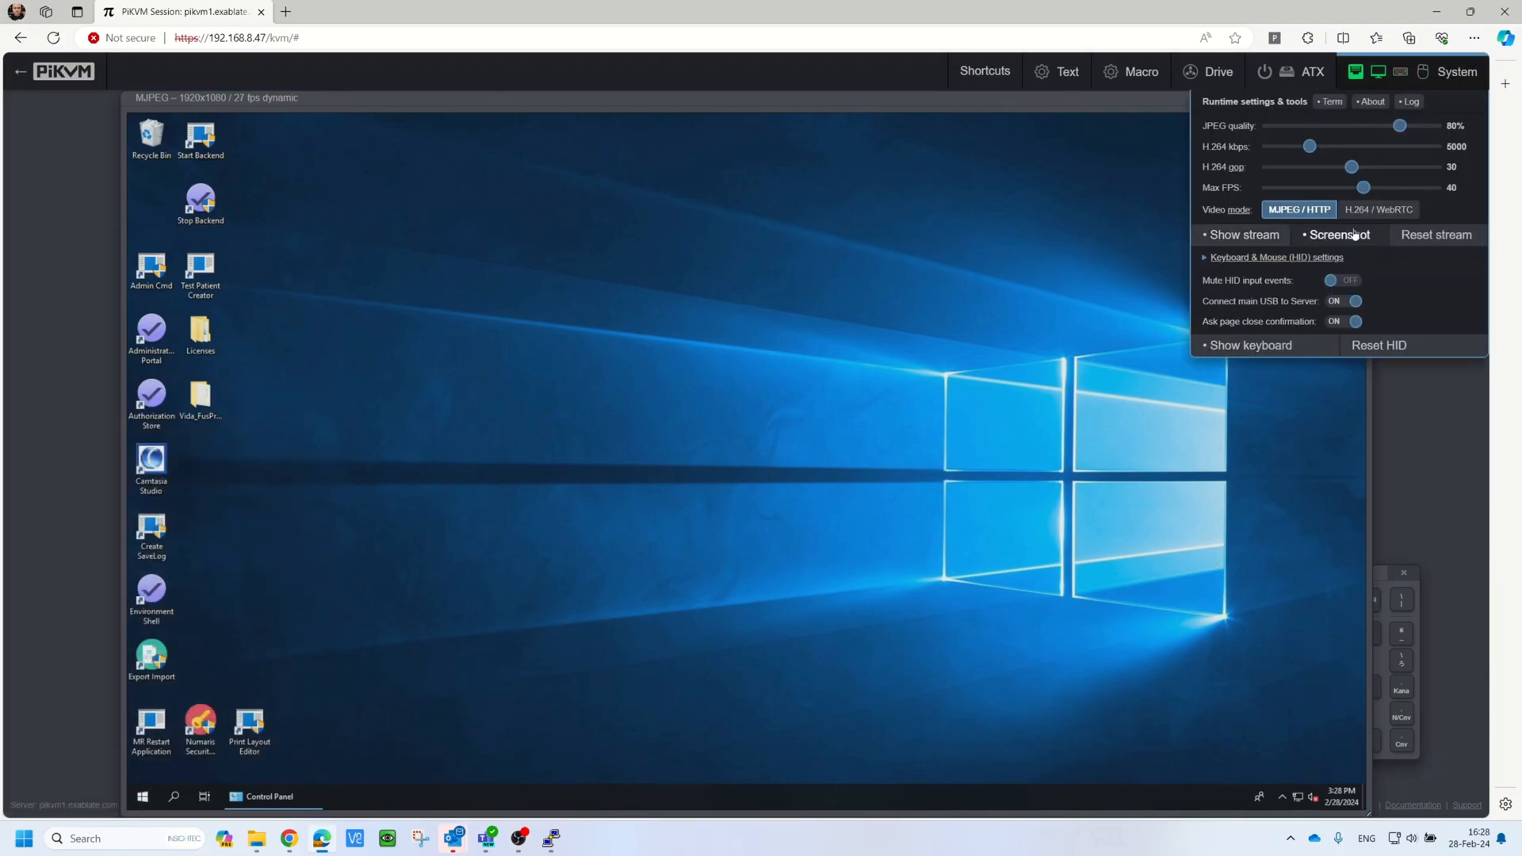
pyautogui.moveTo(1256, 122)
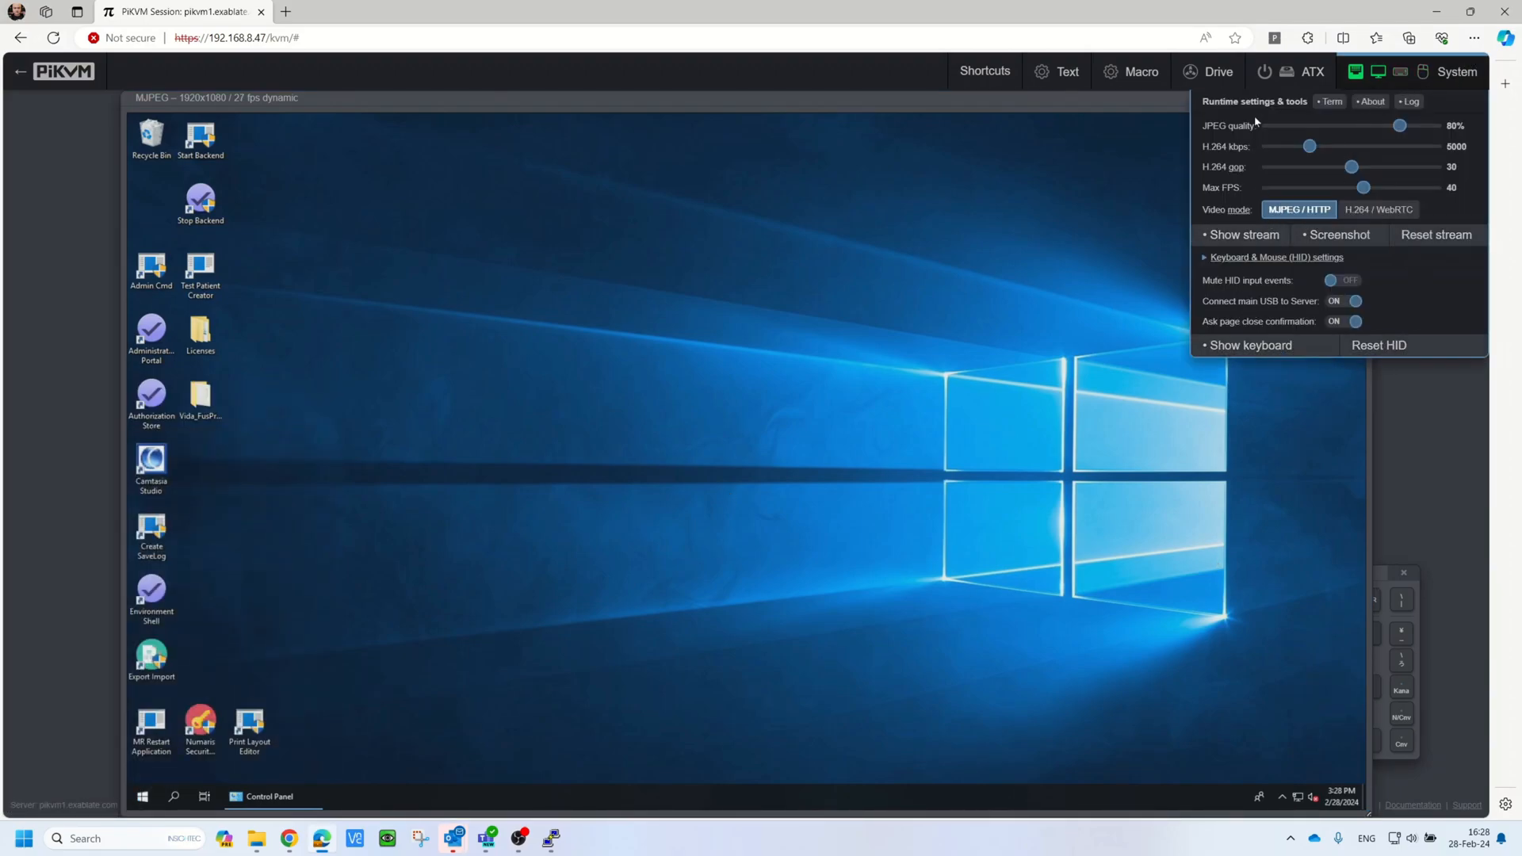
pyautogui.click(1268, 72)
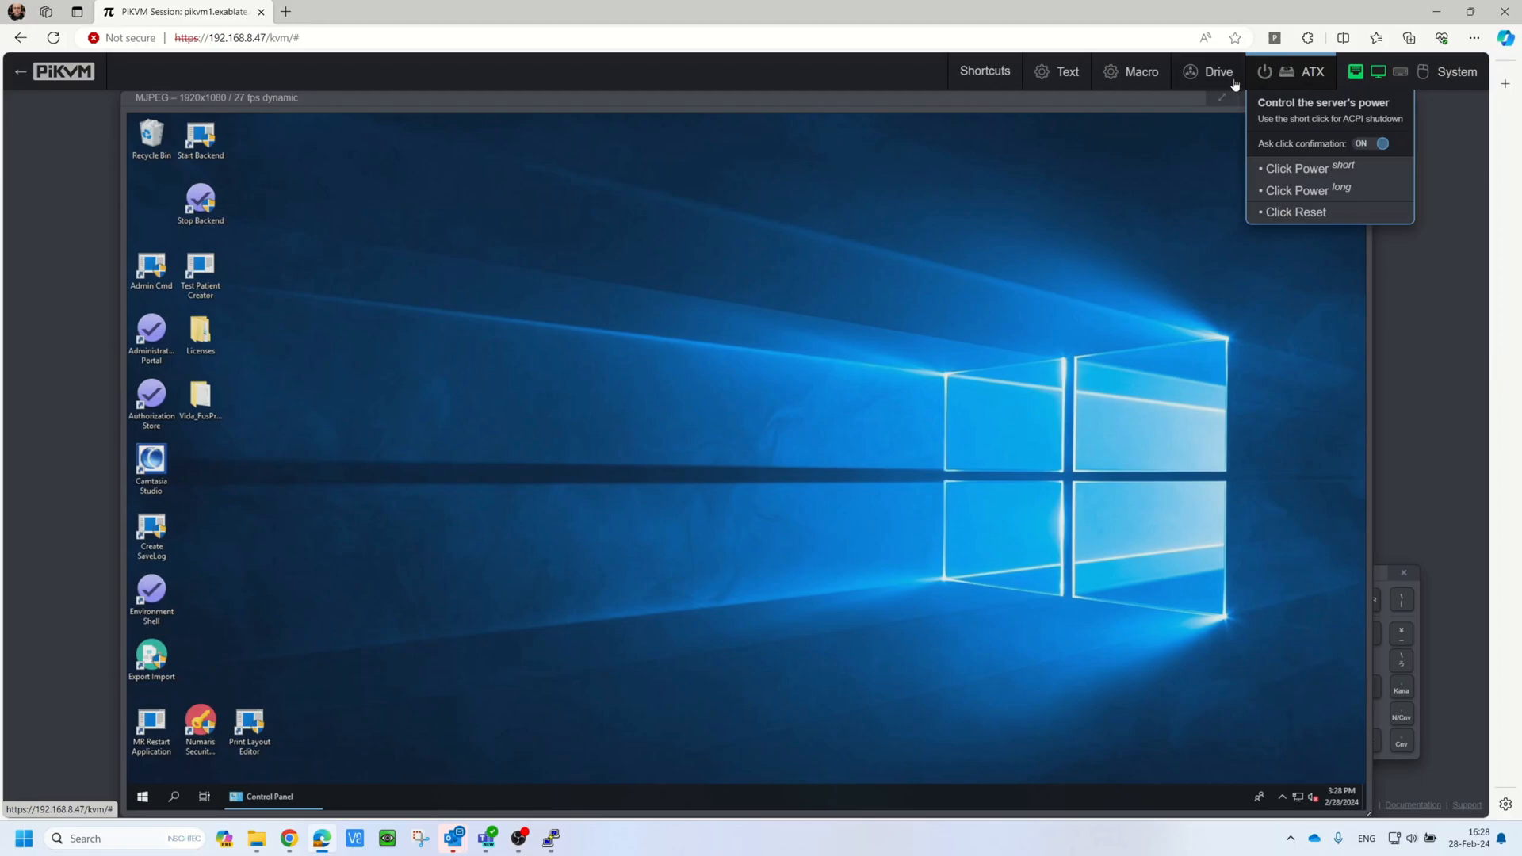
pyautogui.click(1217, 72)
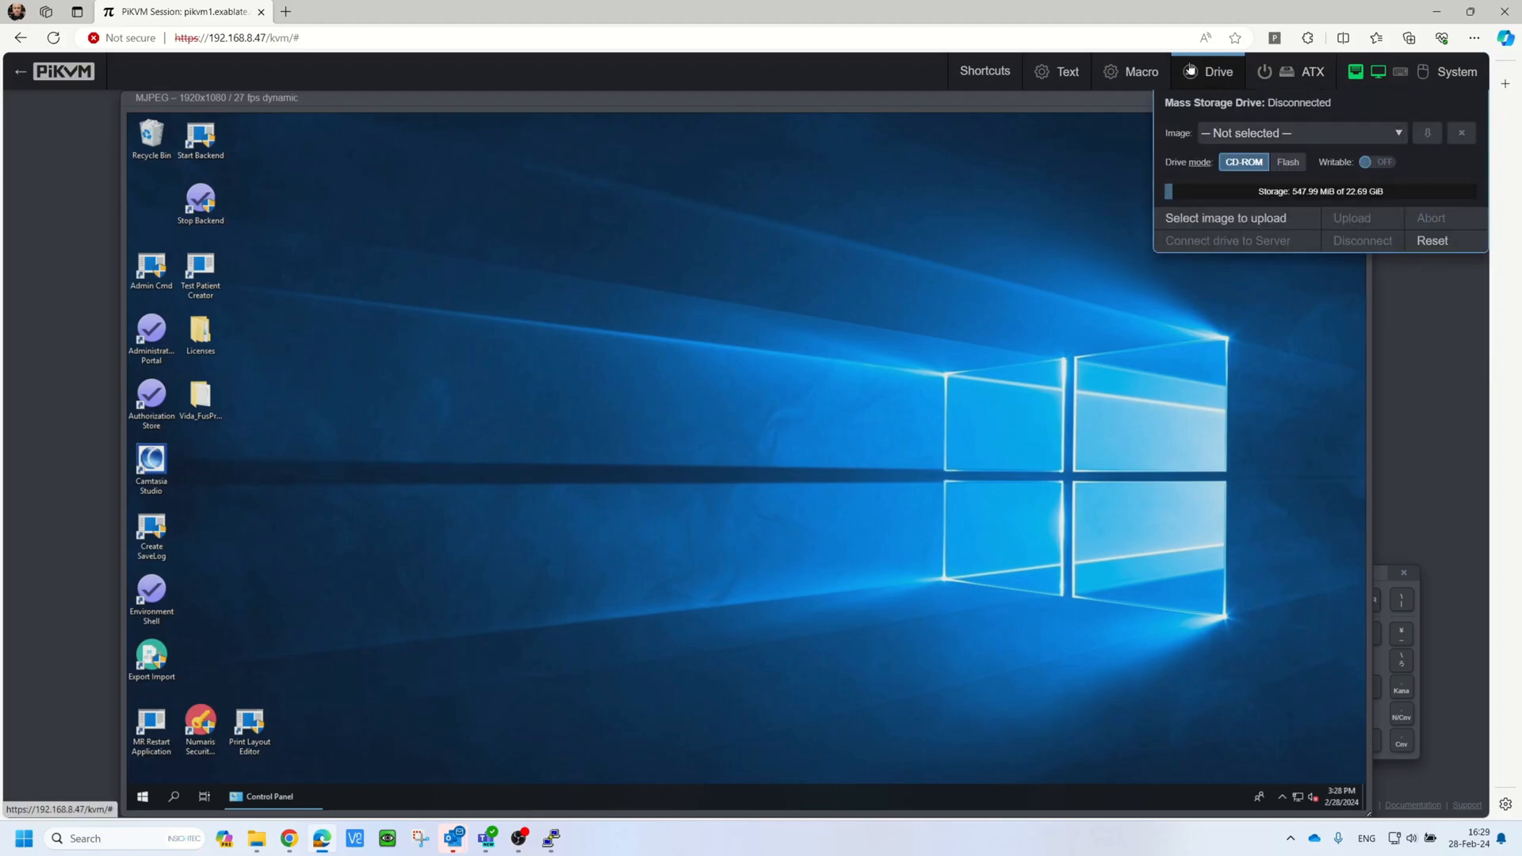
pyautogui.click(984, 71)
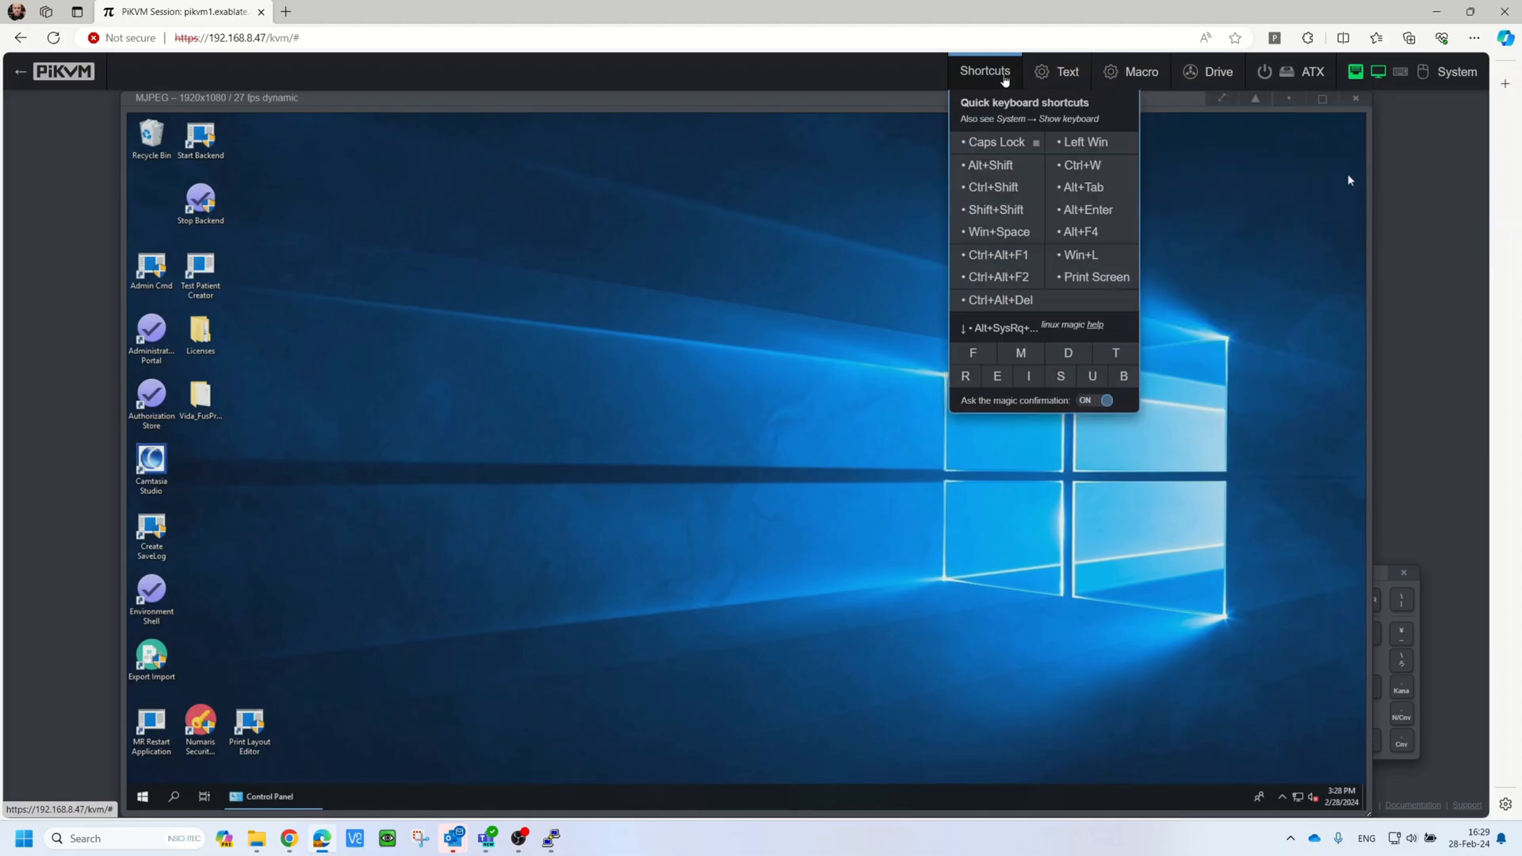